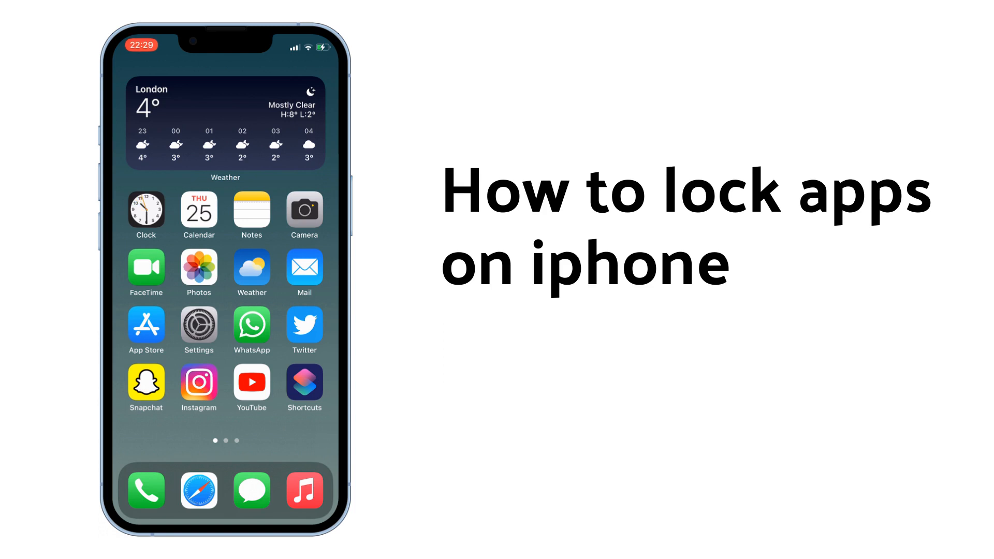
Open App Store briefly, then launch the Shortcuts app to its empty library.
{"action": "left_click", "coordinate": [145, 325]}
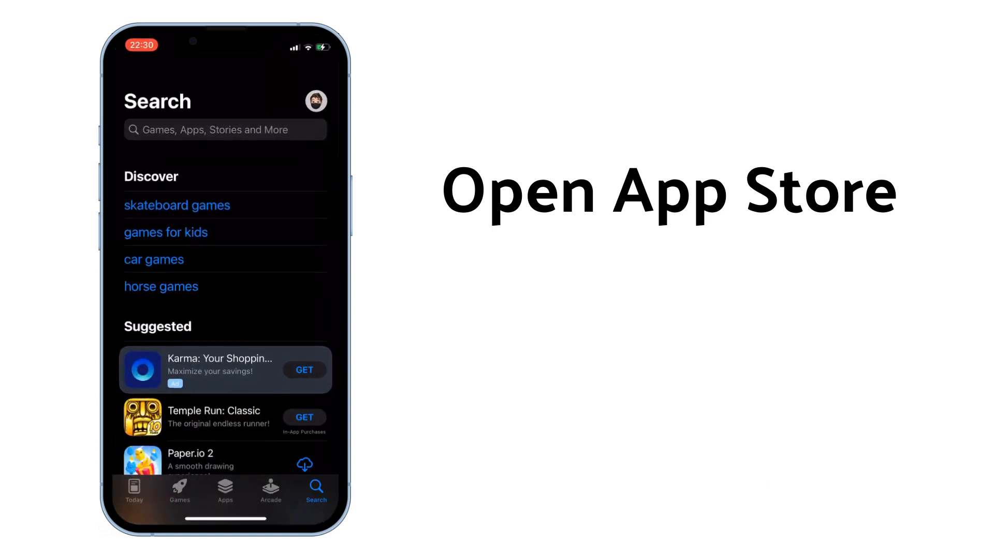
{"action": "left_click", "coordinate": [223, 129]}
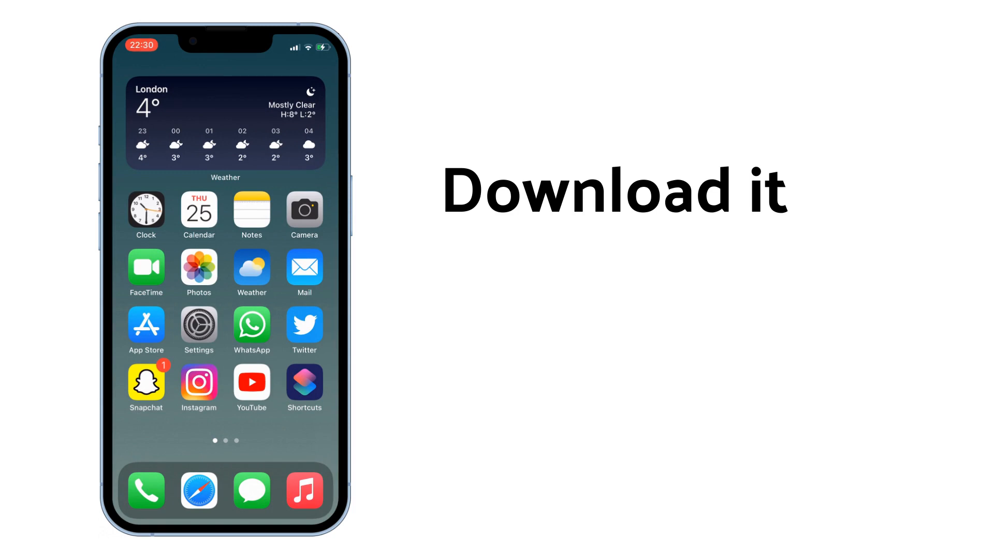
{"action": "left_click", "coordinate": [304, 383]}
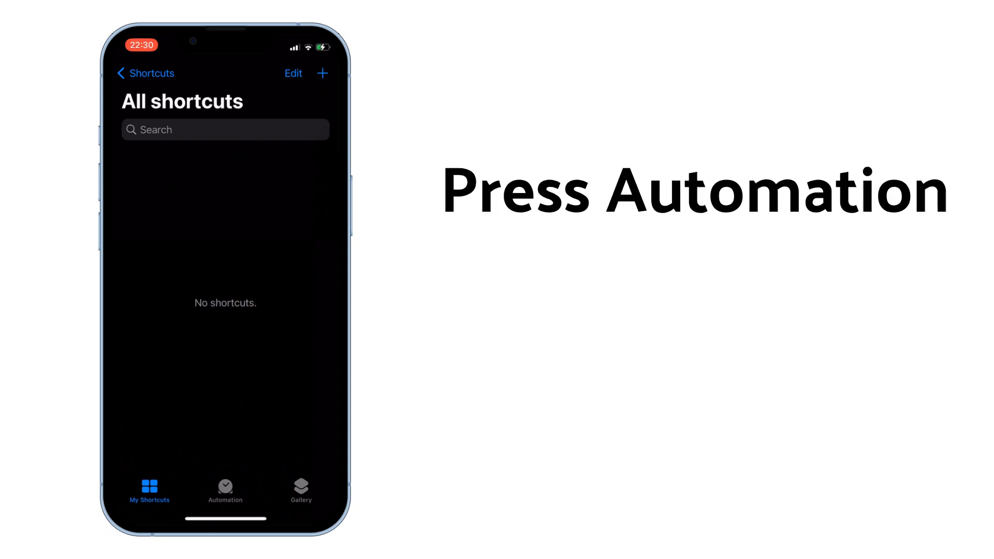
Start a new personal automation from the Automation section.
{"action": "left_click", "coordinate": [224, 490]}
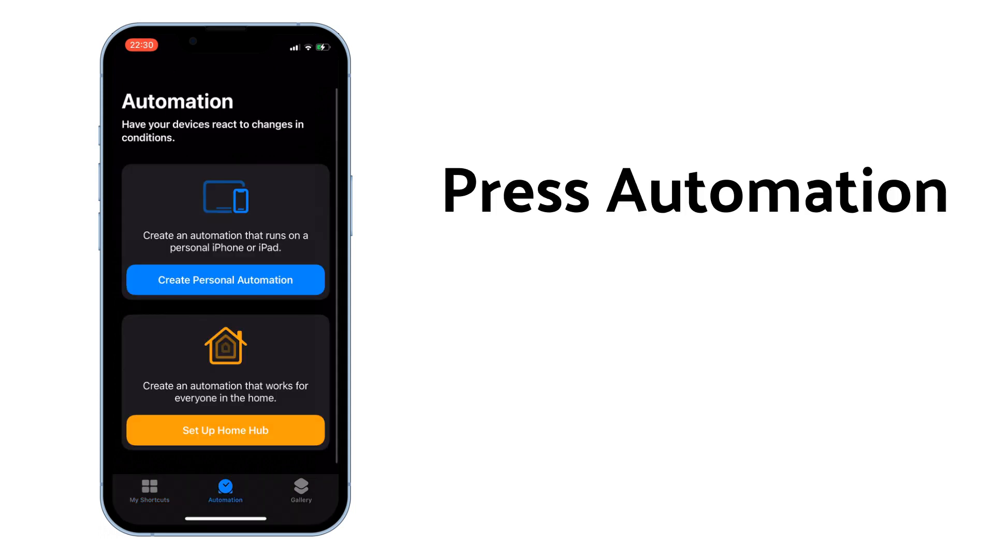
{"action": "left_click", "coordinate": [224, 280]}
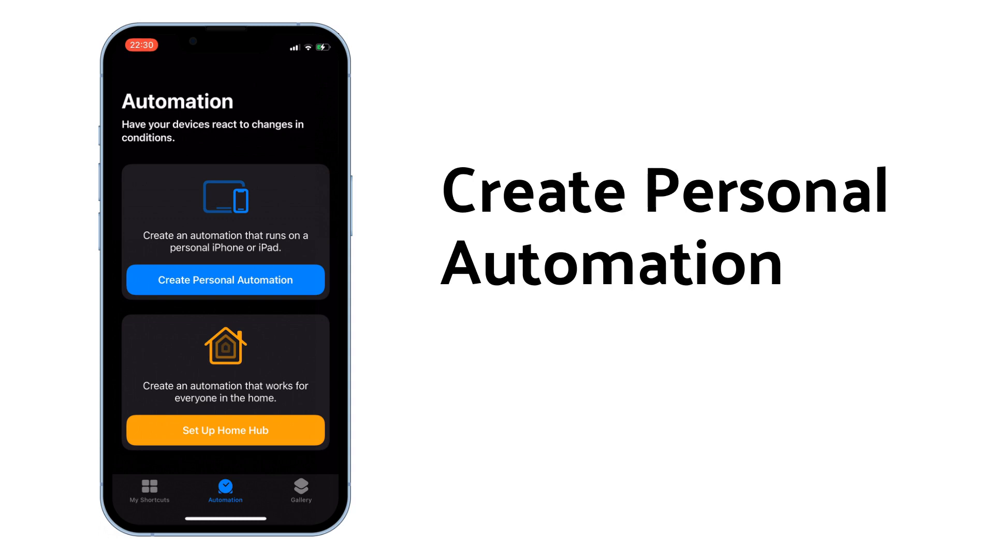
{"action": "left_click", "coordinate": [224, 279]}
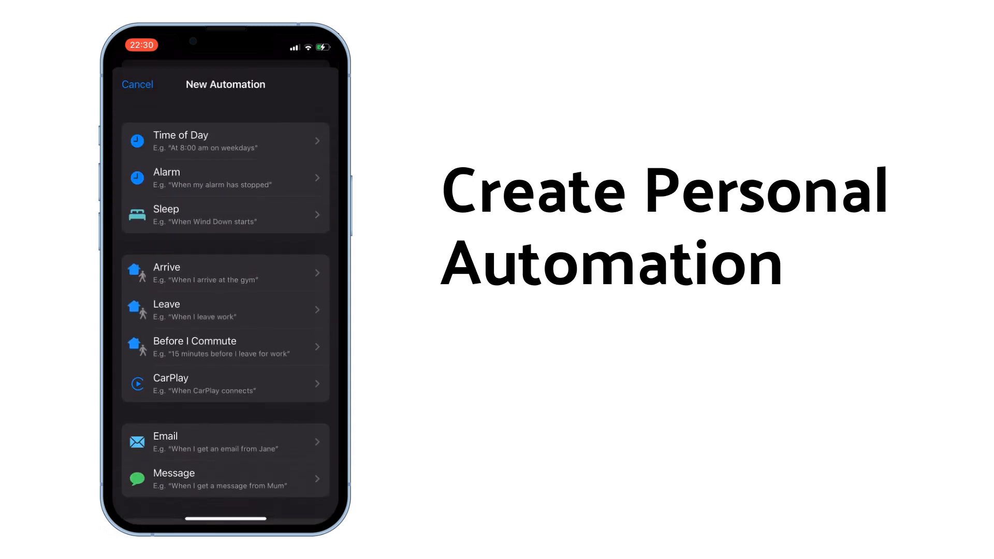
Choose the App trigger and select App Store as the opened app.
{"action": "scroll", "scroll_direction": "down", "scroll_amount": 3}
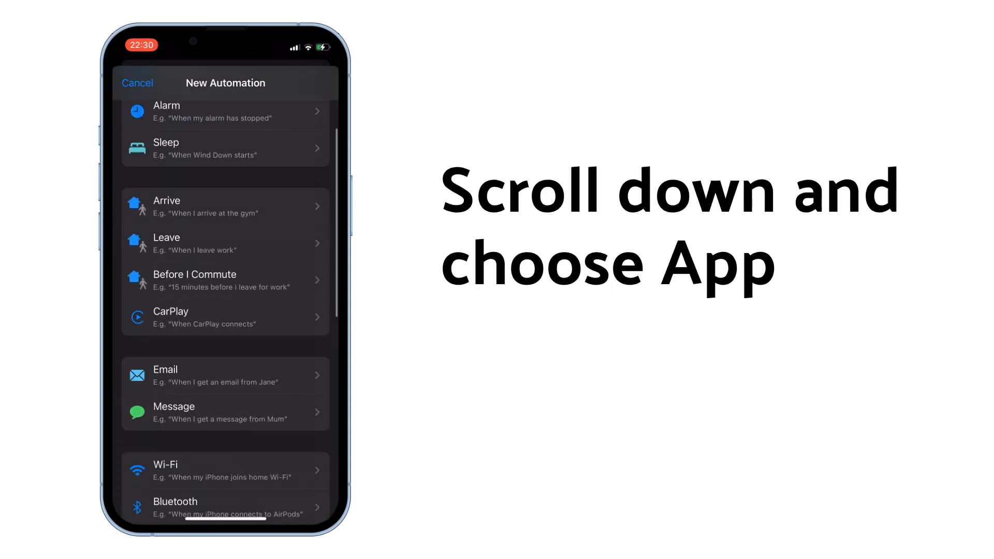
{"action": "scroll", "scroll_direction": "down", "scroll_amount": 3}
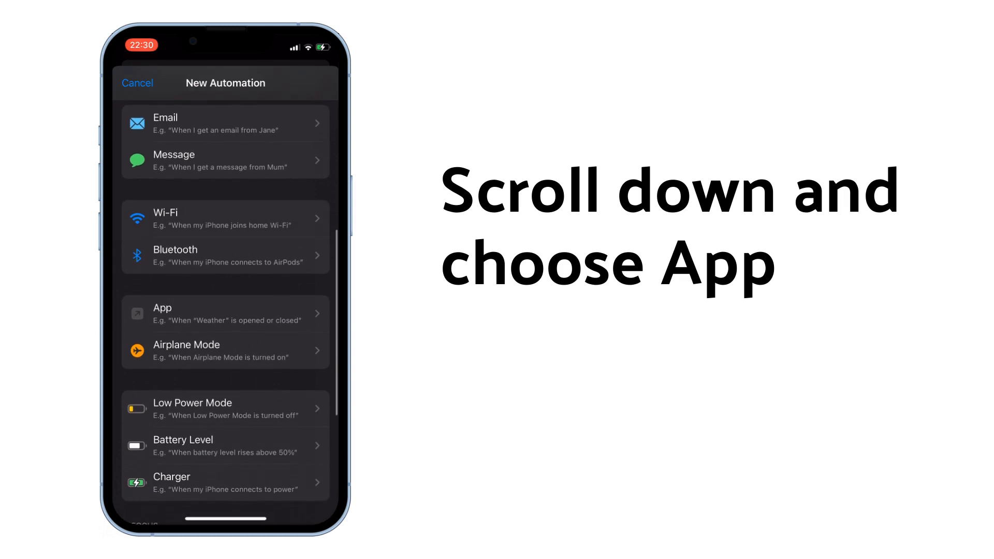
{"action": "left_click", "coordinate": [225, 313]}
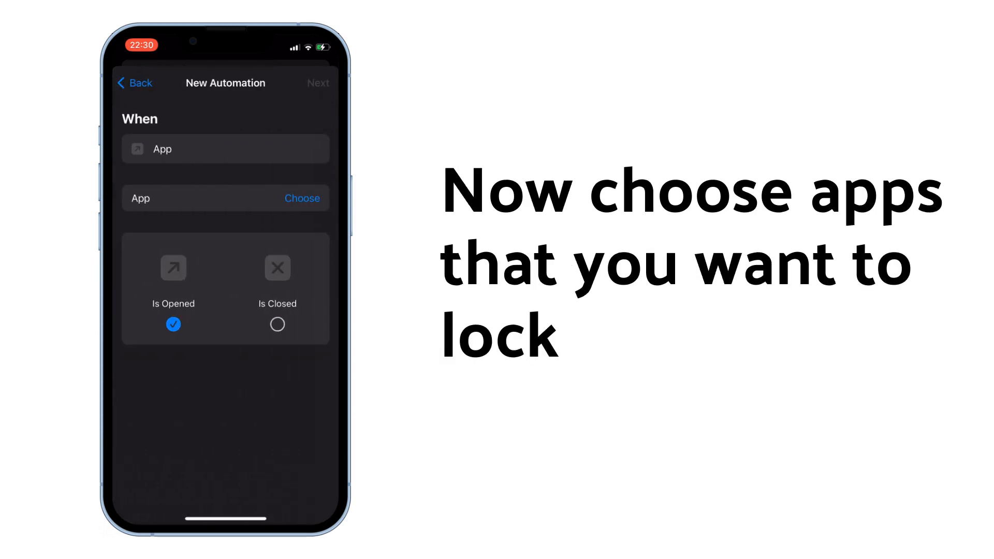
{"action": "left_click", "coordinate": [302, 198]}
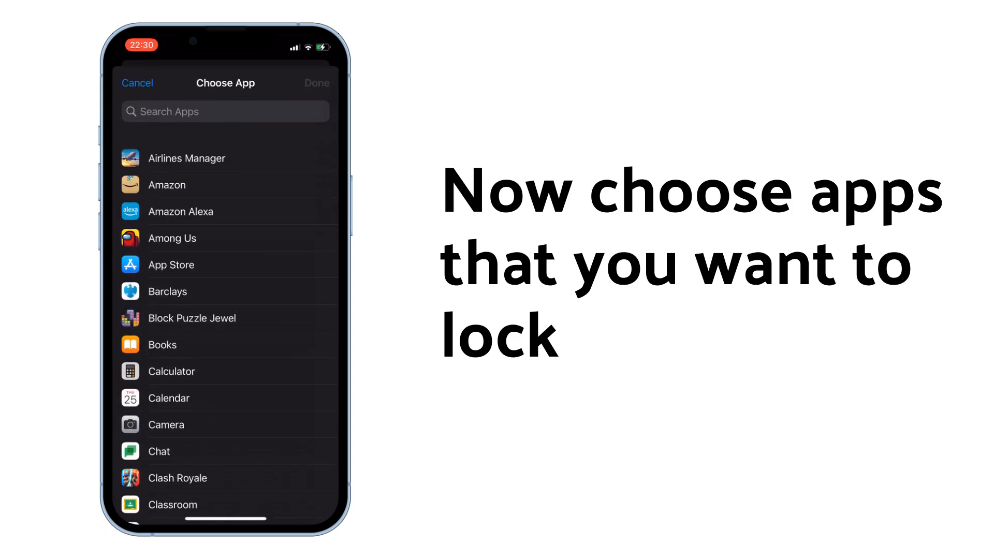
{"action": "left_click", "coordinate": [225, 265]}
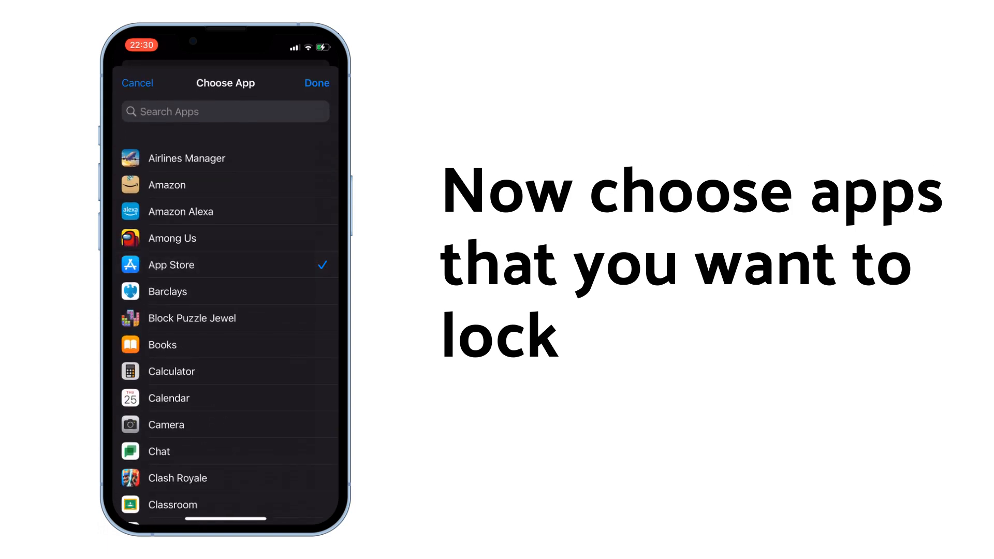
{"action": "left_click", "coordinate": [317, 83]}
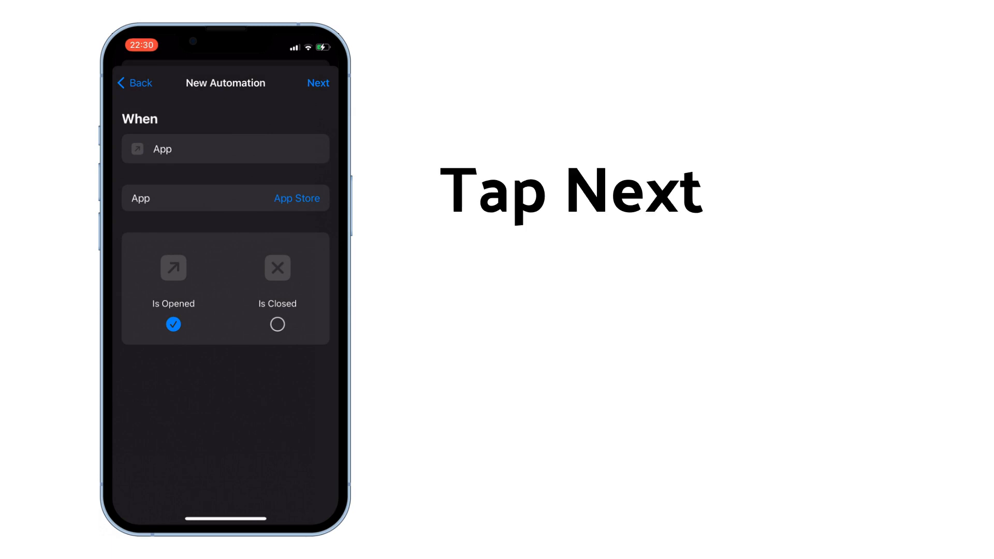
Add a Start Timer action with a 1-second duration.
{"action": "left_click", "coordinate": [319, 83]}
{"action": "type", "text": "T"}
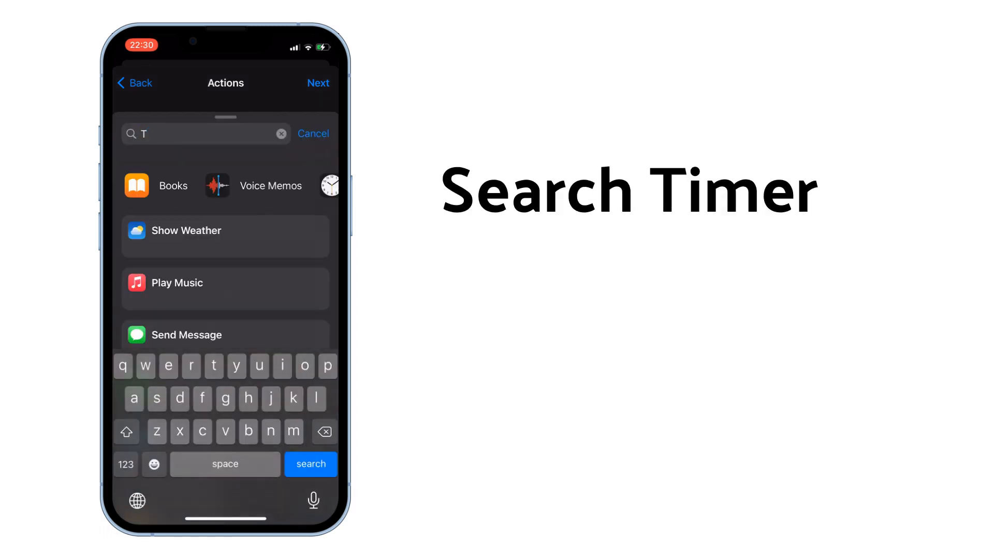
{"action": "type", "text": "imer"}
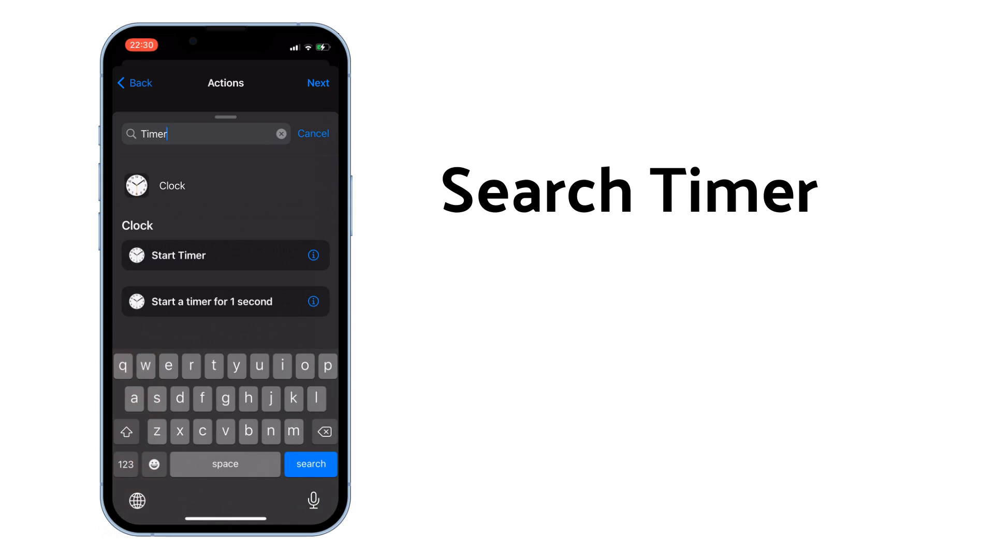
{"action": "left_click", "coordinate": [180, 255]}
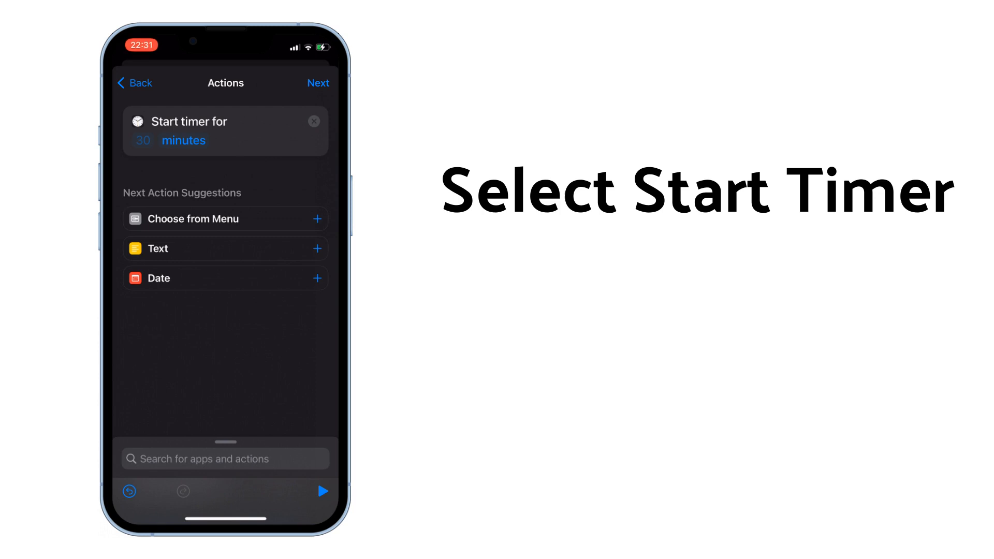
{"action": "left_click", "coordinate": [183, 140]}
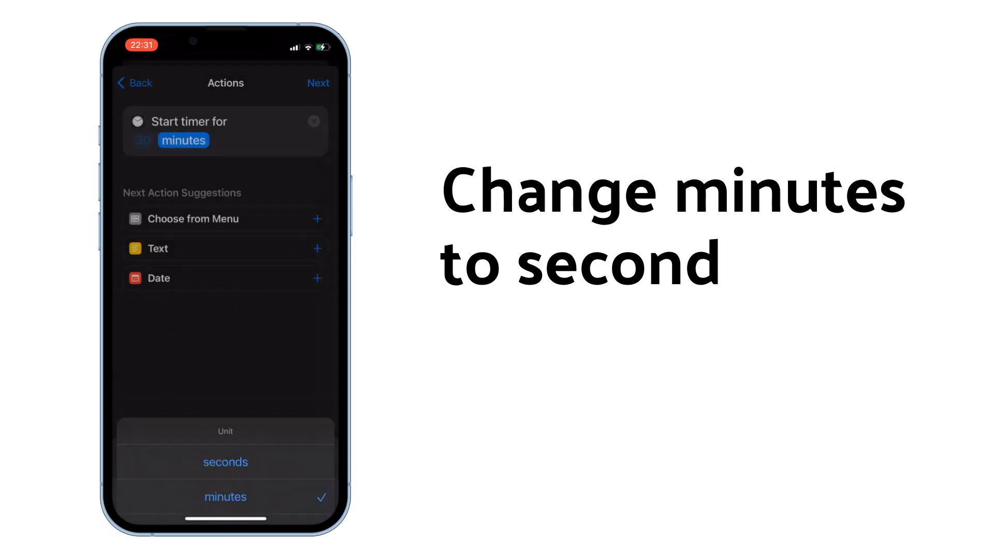
{"action": "left_click", "coordinate": [225, 461]}
{"action": "type", "text": "1"}
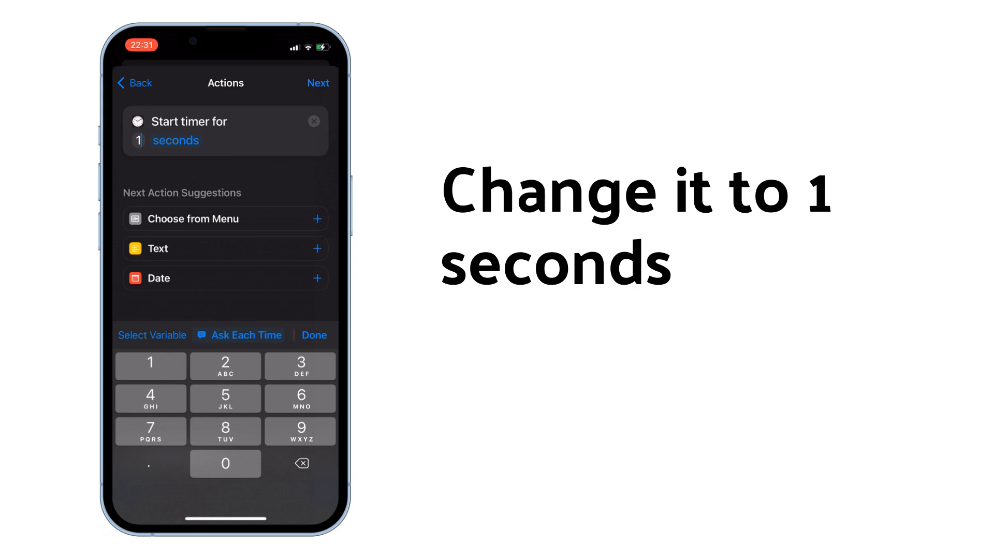
{"action": "left_click", "coordinate": [314, 335]}
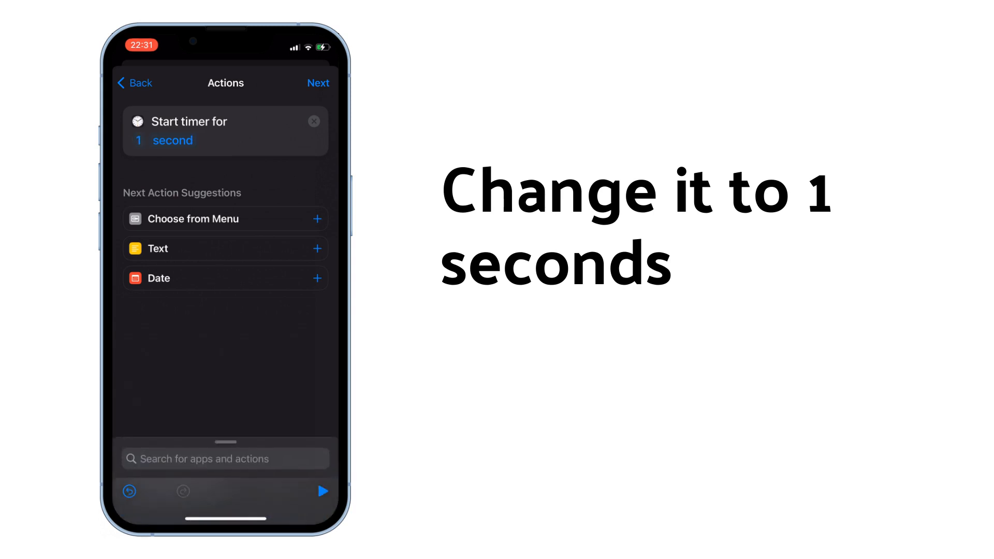
{"action": "left_click", "coordinate": [318, 82]}
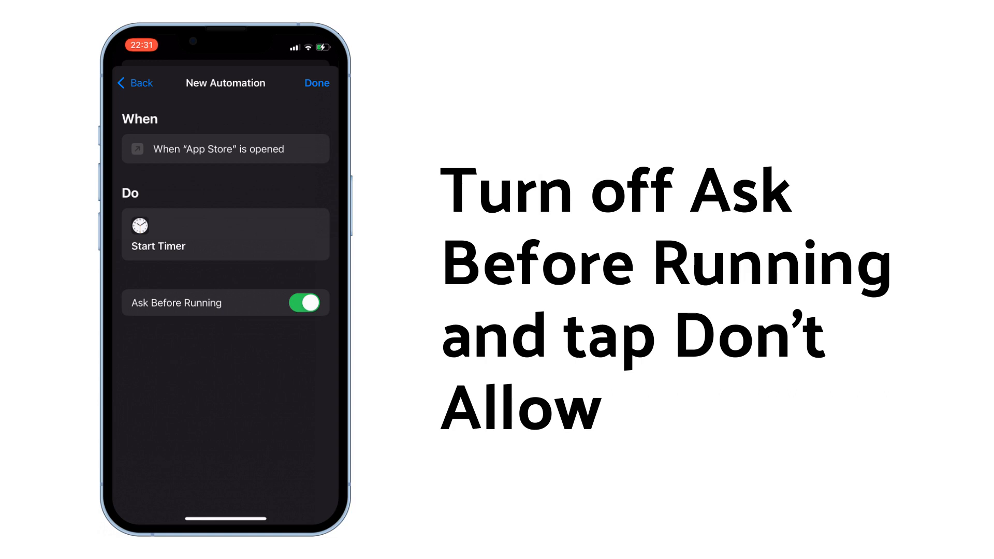
Turn off Ask Before Running, confirm Don't Ask, and save the automation.
{"action": "left_click", "coordinate": [304, 302]}
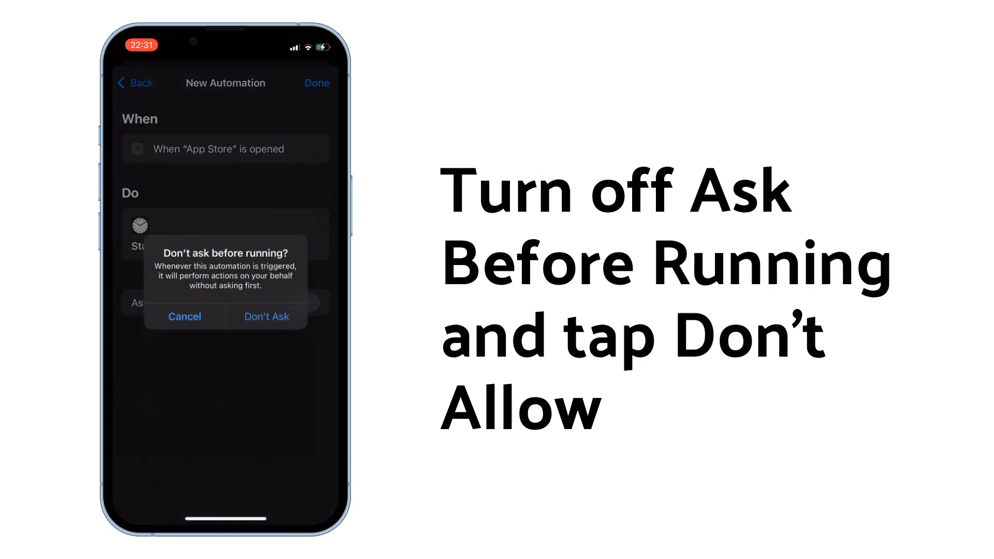
{"action": "left_click", "coordinate": [266, 316]}
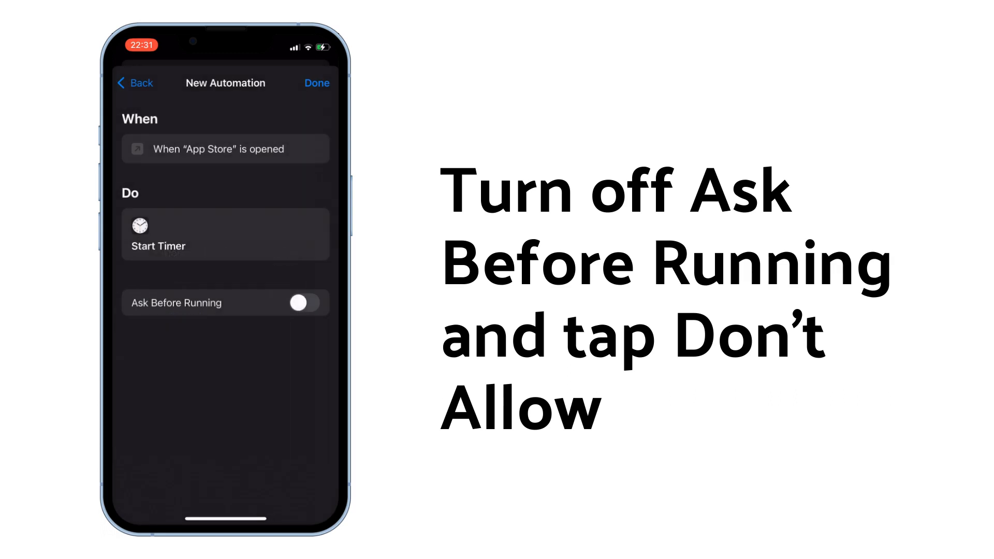
{"action": "left_click", "coordinate": [316, 83]}
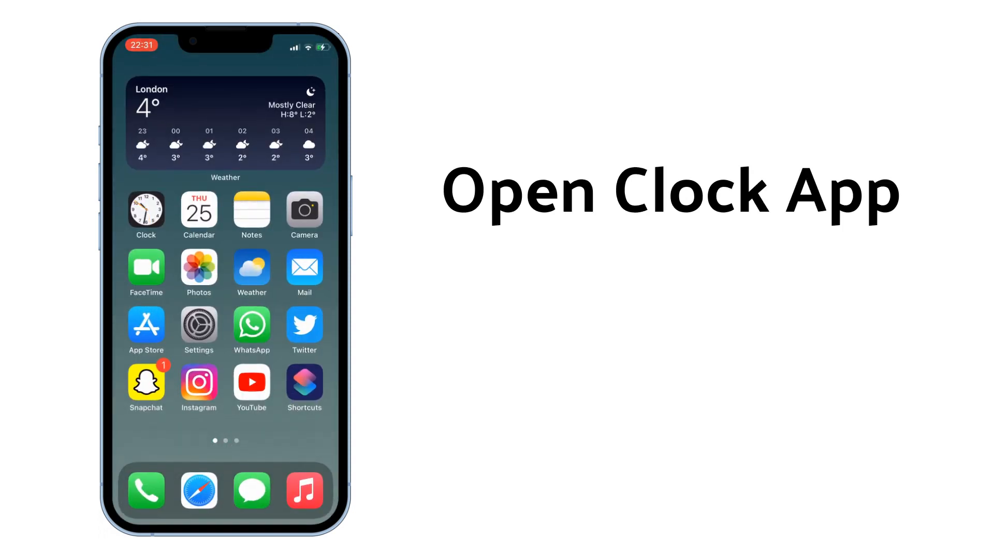
In Clock, set When Timer Ends to Stop Playing.
{"action": "left_click", "coordinate": [146, 210]}
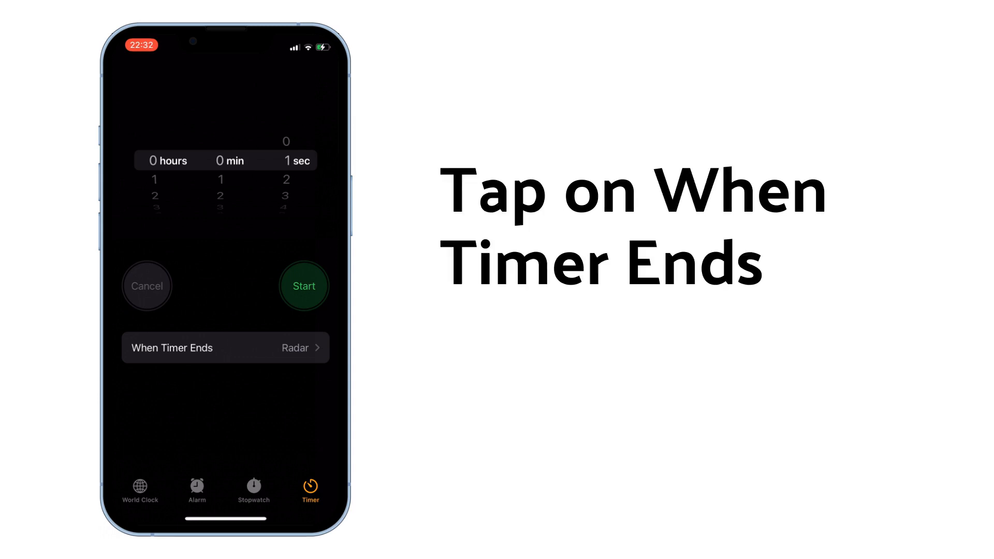
{"action": "left_click", "coordinate": [224, 347]}
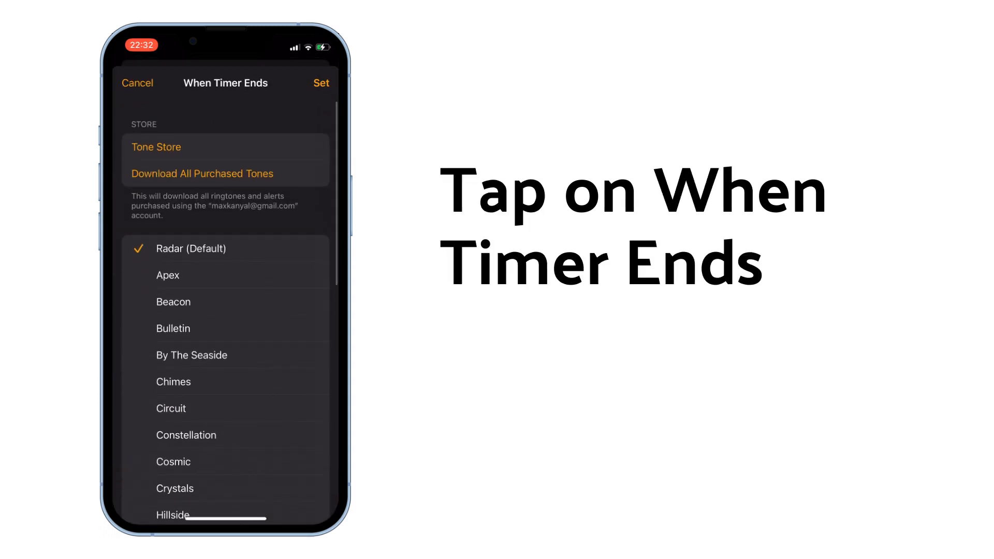
{"action": "scroll", "scroll_direction": "down", "scroll_amount": 3}
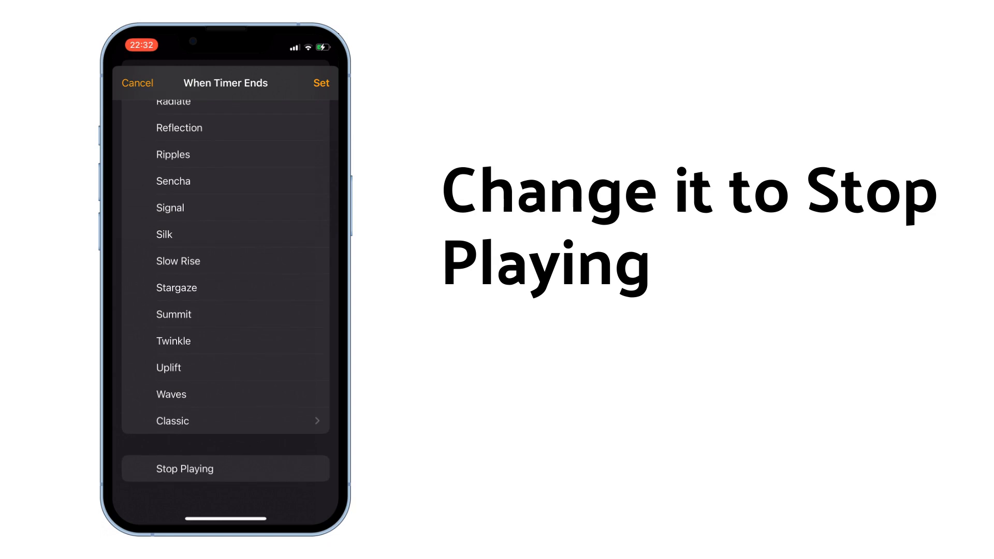
{"action": "left_click", "coordinate": [185, 468]}
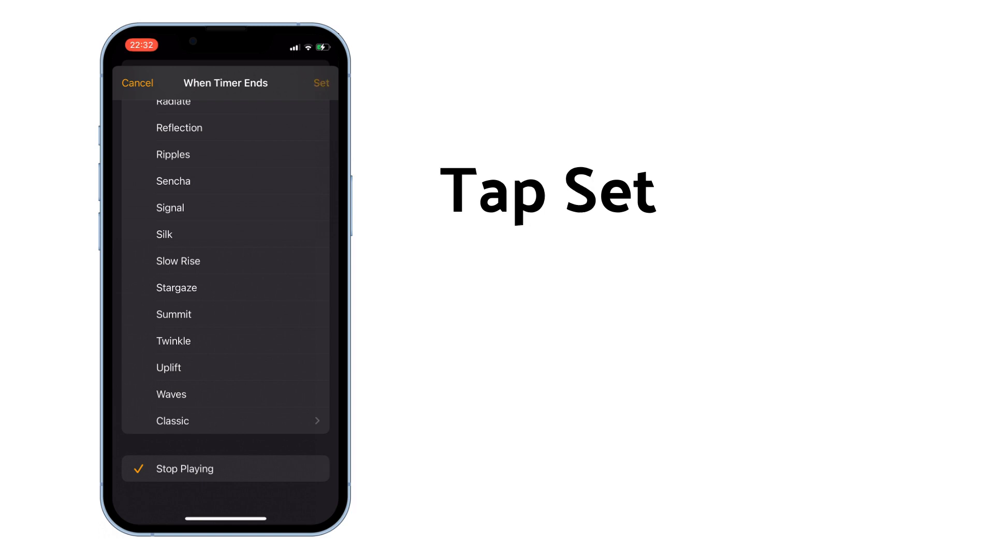
{"action": "left_click", "coordinate": [321, 83]}
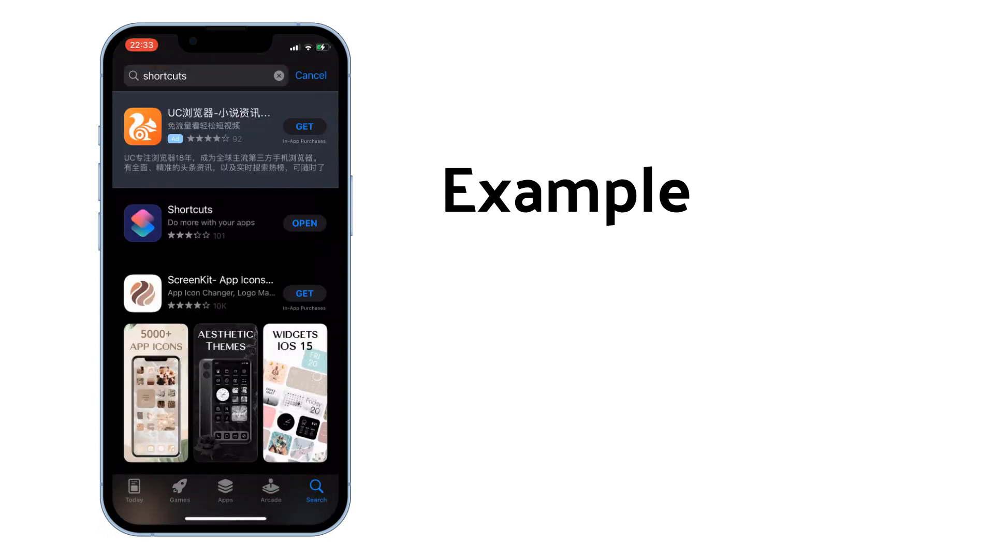
Leave the App Store search results and return to the home screen.
{"action": "left_click", "coordinate": [310, 75]}
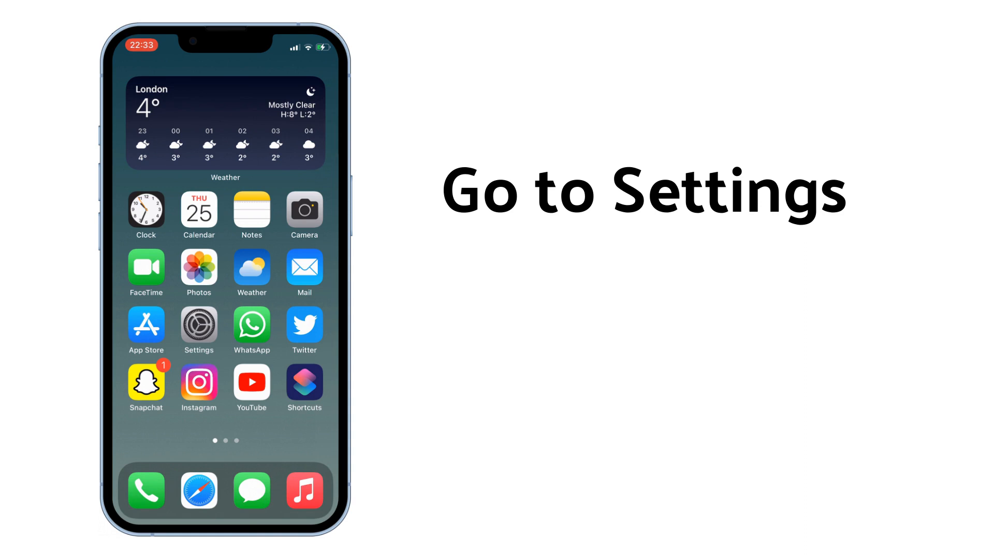
Turn off Allow Notifications for Shortcuts through Screen Time's See All Activity list.
{"action": "left_click", "coordinate": [198, 325]}
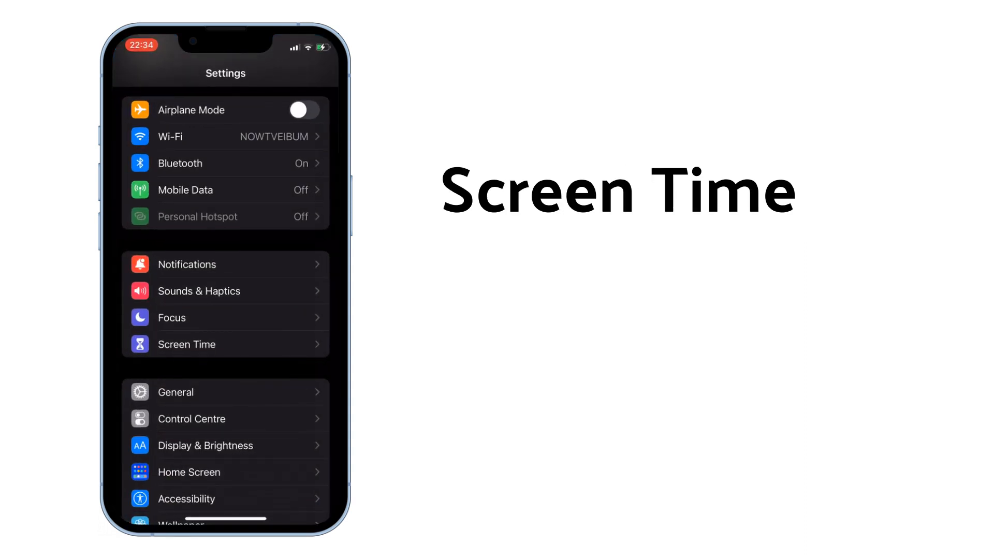
{"action": "left_click", "coordinate": [186, 344]}
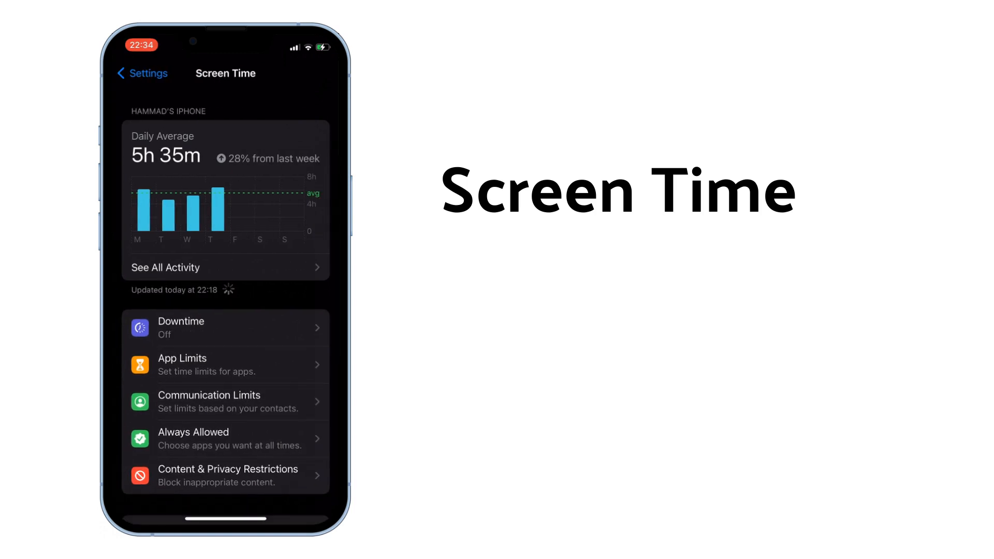
{"action": "left_click", "coordinate": [225, 267]}
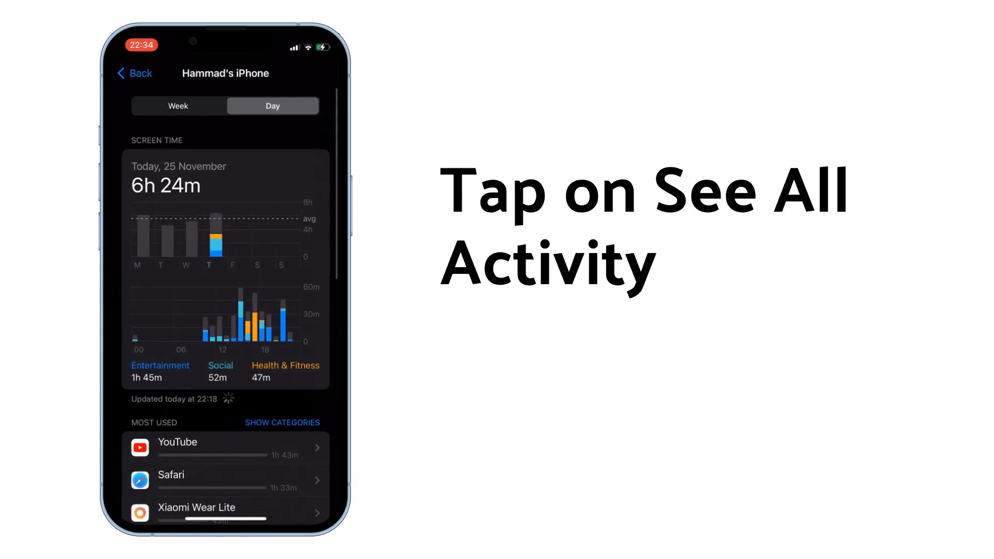
{"action": "scroll", "scroll_direction": "down", "scroll_amount": 3}
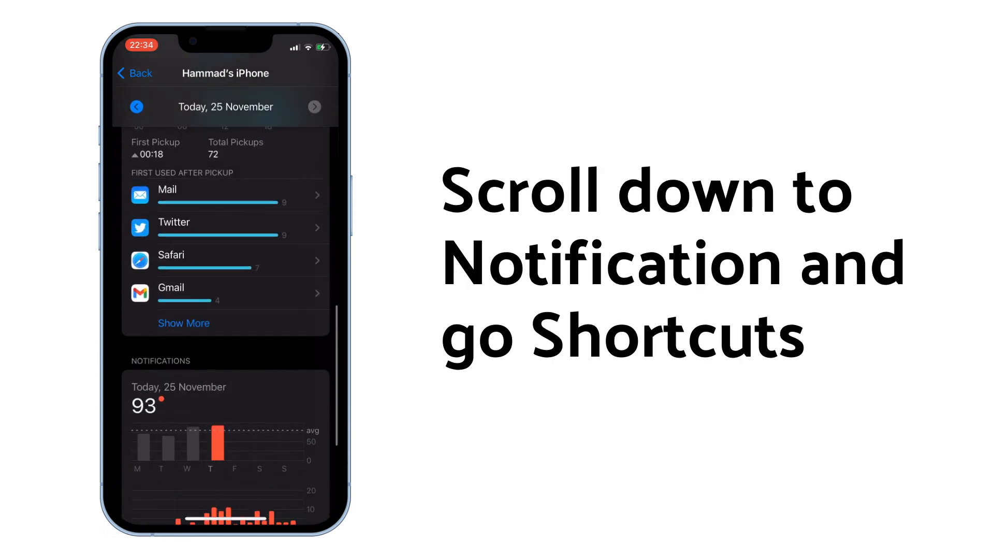
{"action": "scroll", "scroll_direction": "down", "scroll_amount": 3}
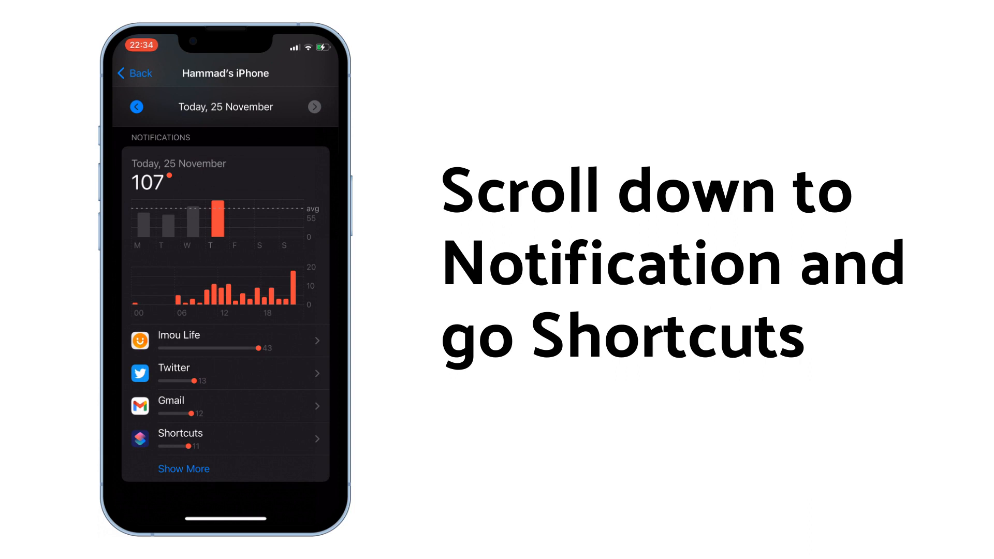
{"action": "left_click", "coordinate": [226, 438]}
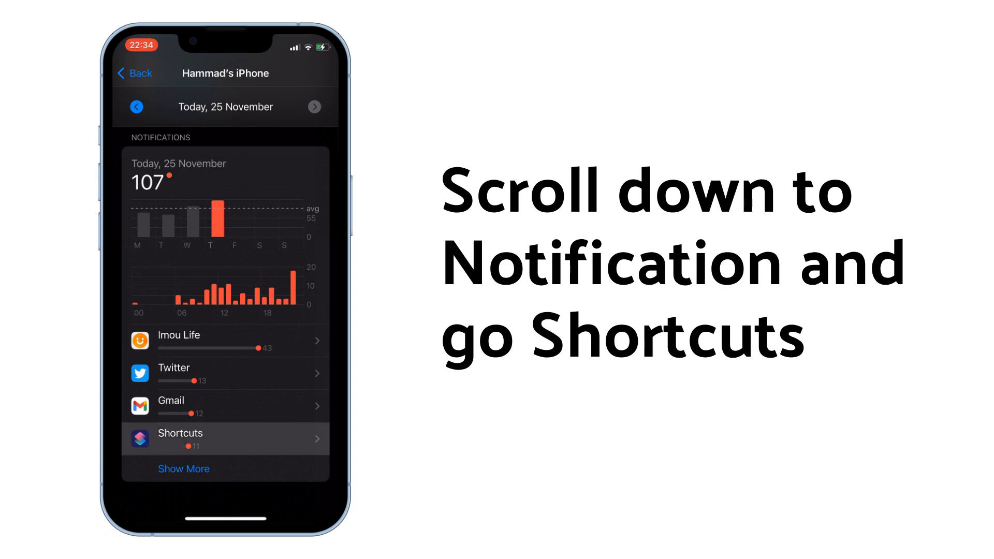
{"action": "left_click", "coordinate": [225, 438]}
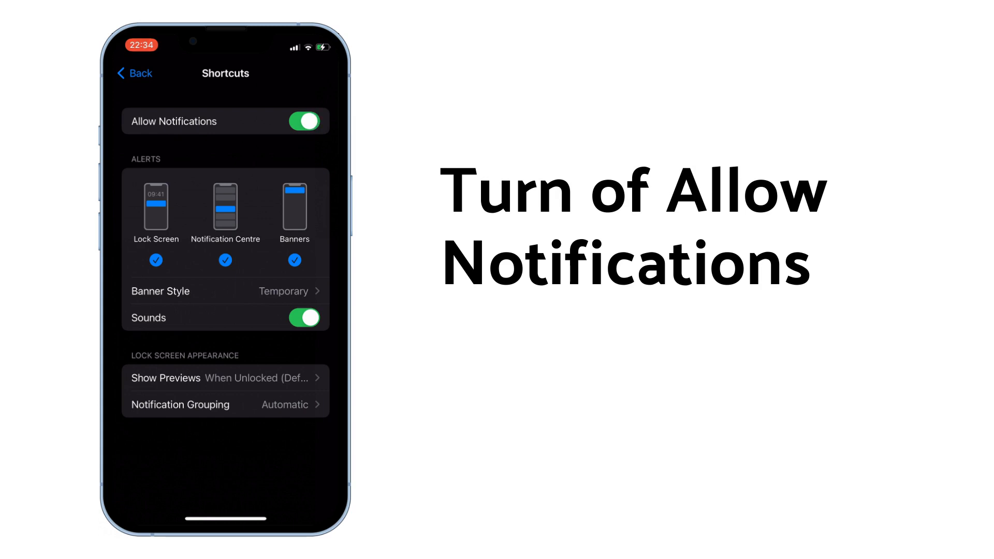
{"action": "left_click", "coordinate": [304, 121]}
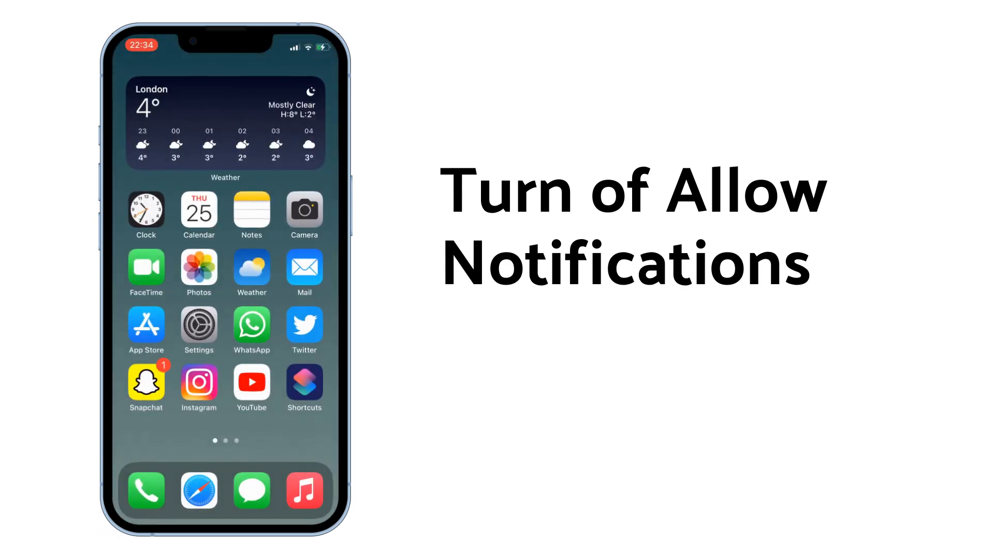
Open Shortcuts to the automation list showing the App Store Start Timer automation.
{"action": "left_click", "coordinate": [146, 329]}
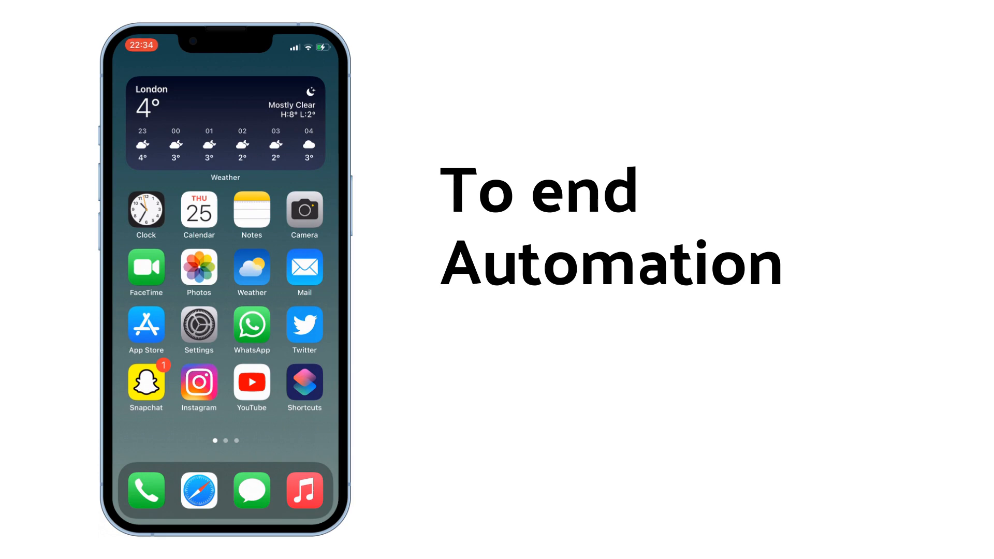
{"action": "left_click", "coordinate": [305, 382]}
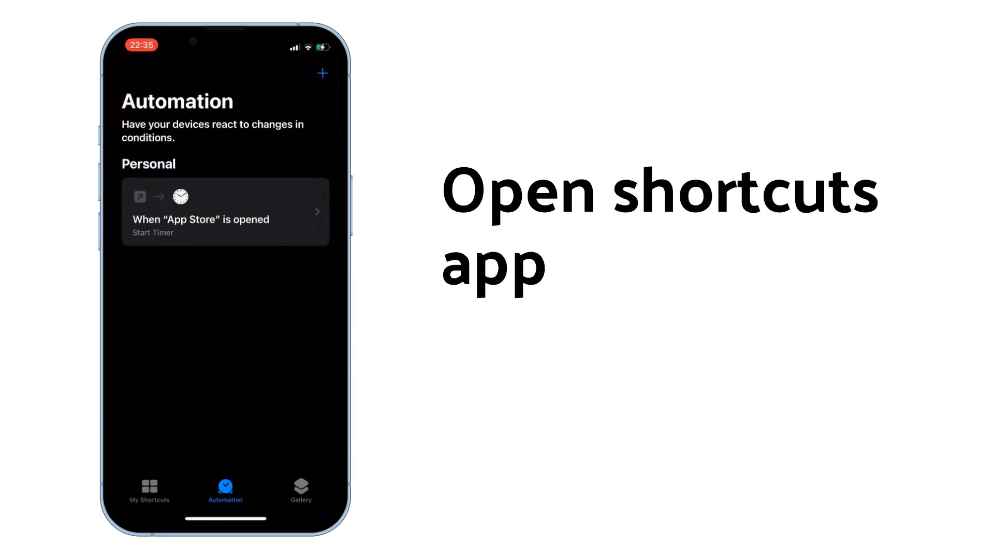
Switch off Enable This Automation for the App Store timer, then open App Store to test.
{"action": "left_click", "coordinate": [224, 211]}
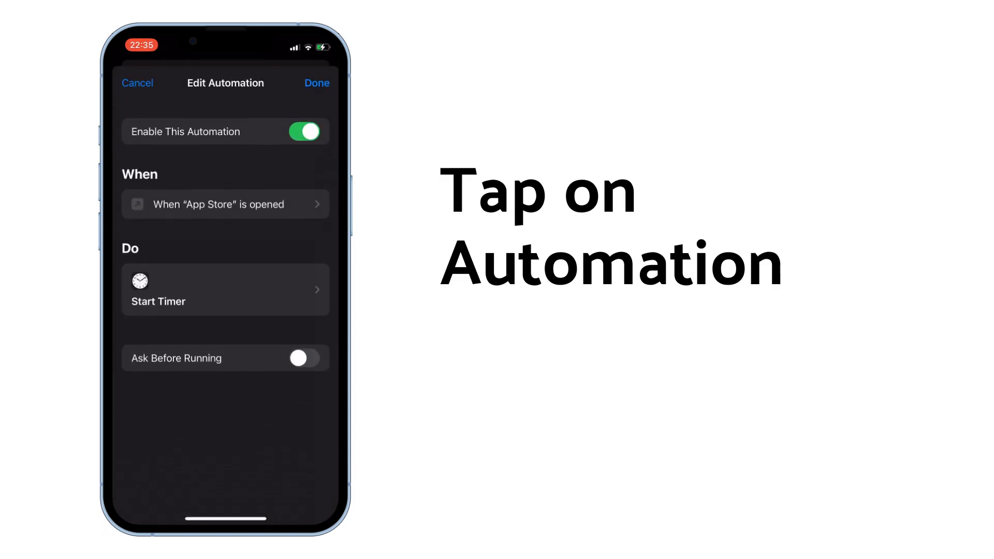
{"action": "left_click", "coordinate": [305, 131]}
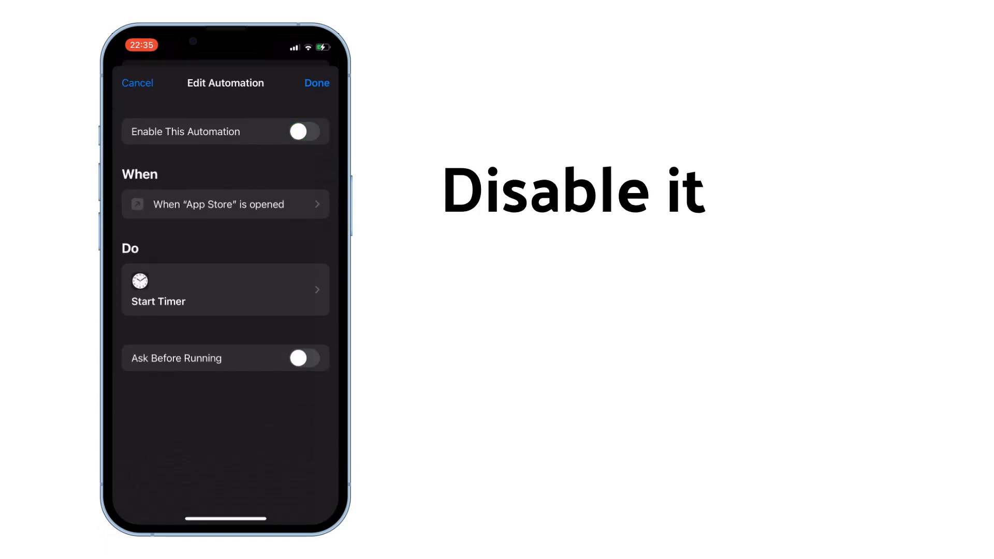
{"action": "left_click", "coordinate": [317, 83]}
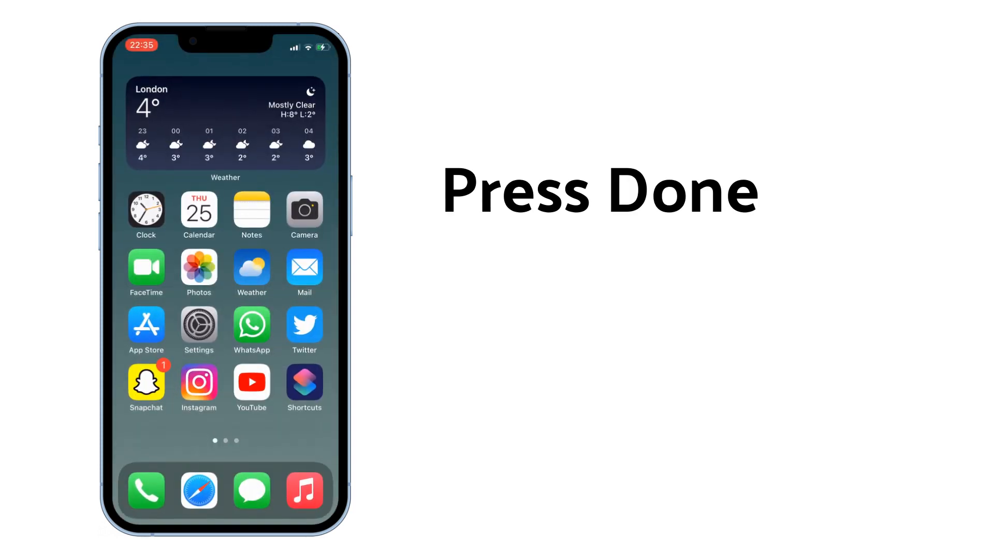
{"action": "left_click", "coordinate": [146, 325]}
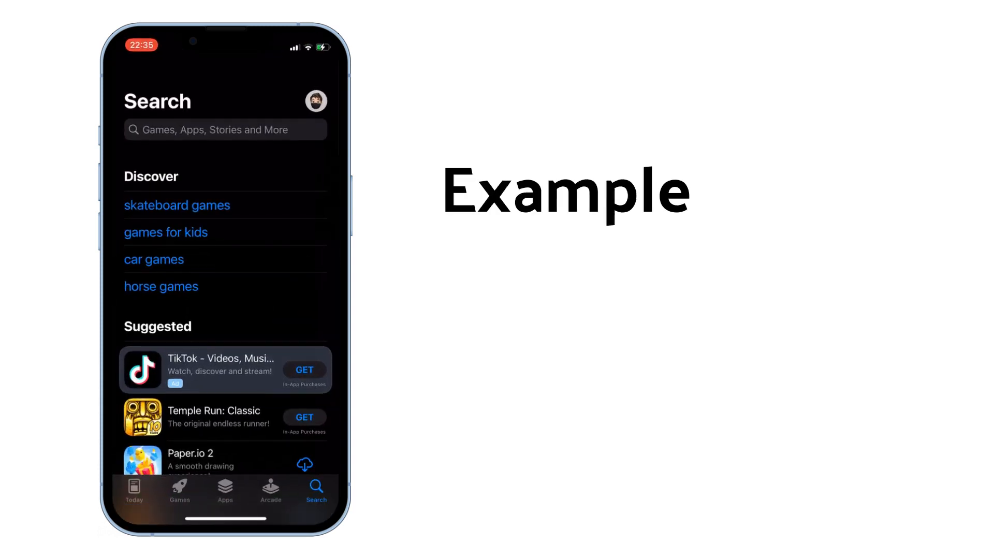